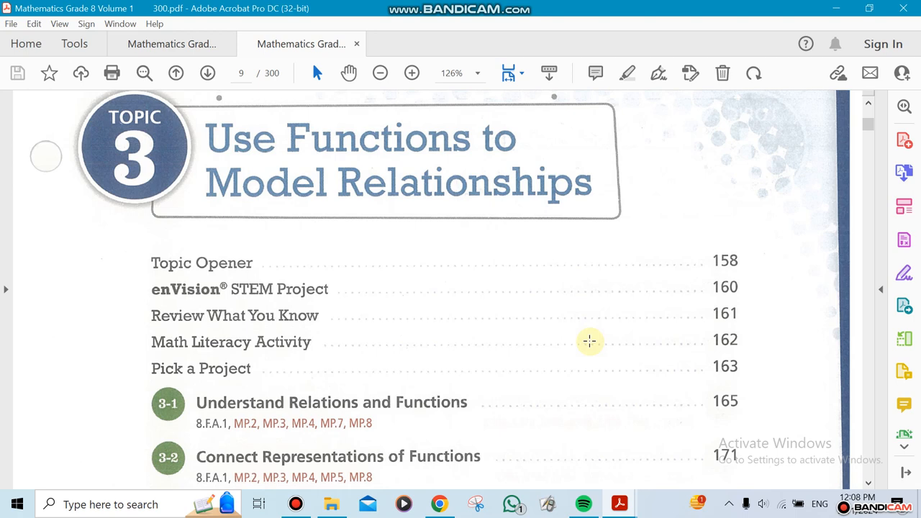
mouse_move(425, 367)
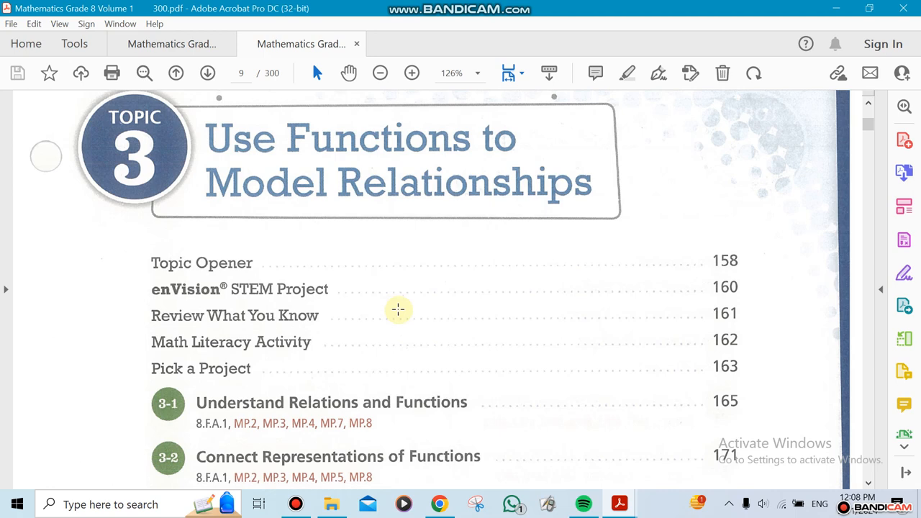
mouse_move(417, 368)
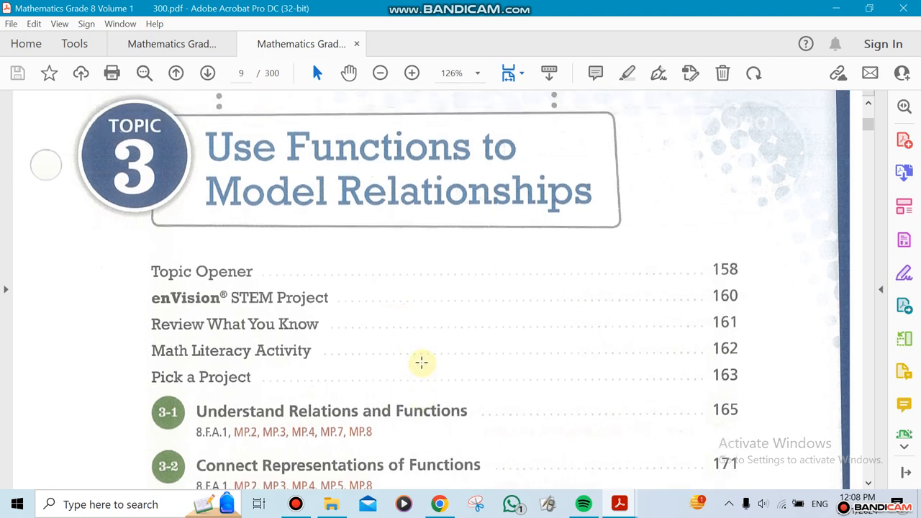
- Scroll down the Topic 3 contents page to show lessons 3-1 through 3-4 and the mid-topic checkpoint
scroll(down, 3)
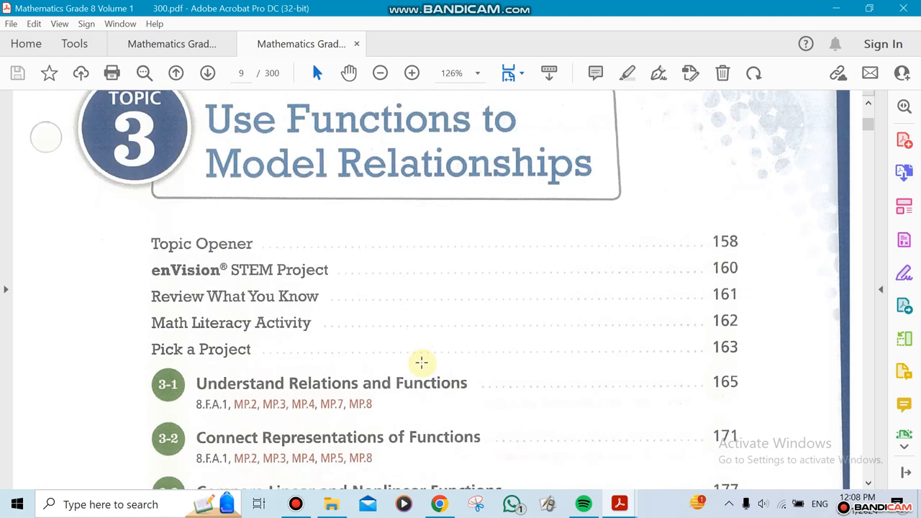
scroll(down, 3)
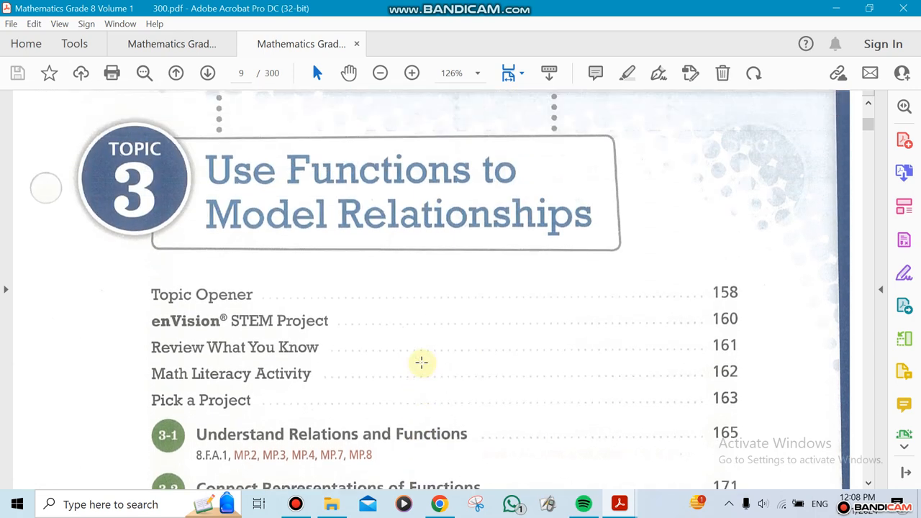
scroll(down, 3)
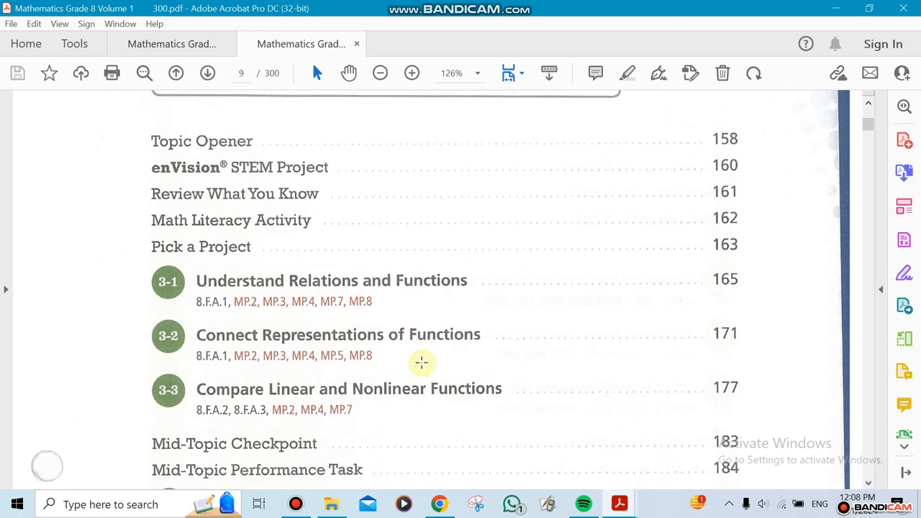
scroll(down, 3)
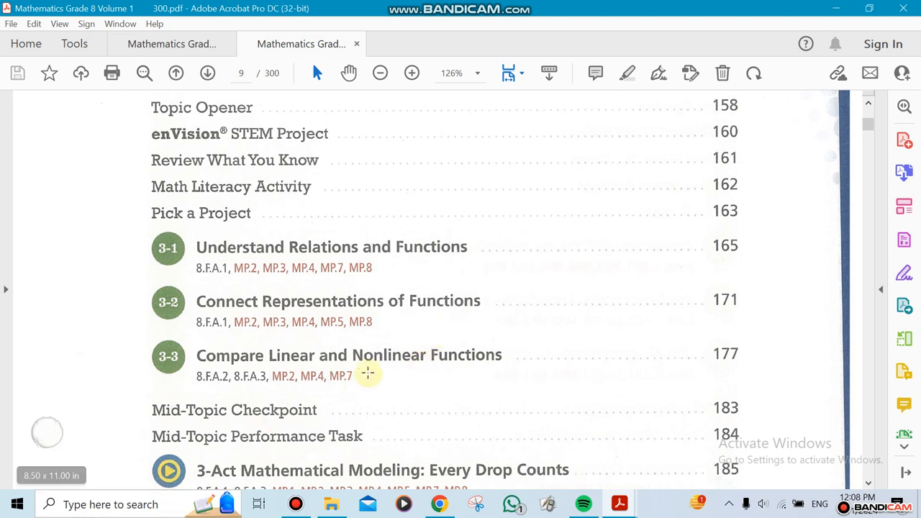
scroll(down, 3)
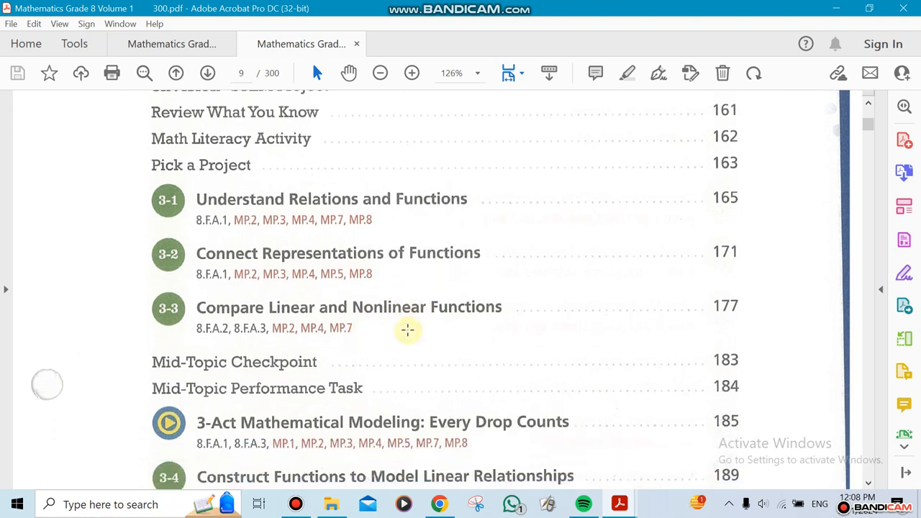
scroll(down, 3)
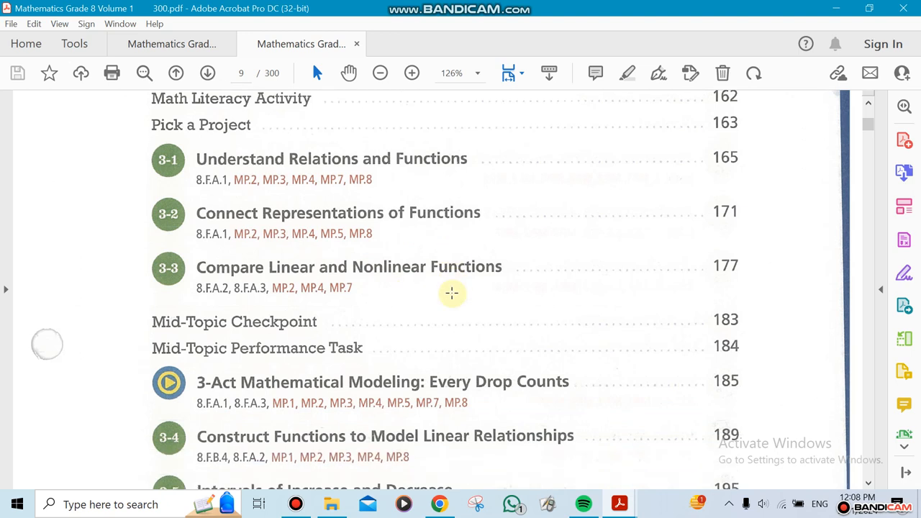
mouse_move(247, 167)
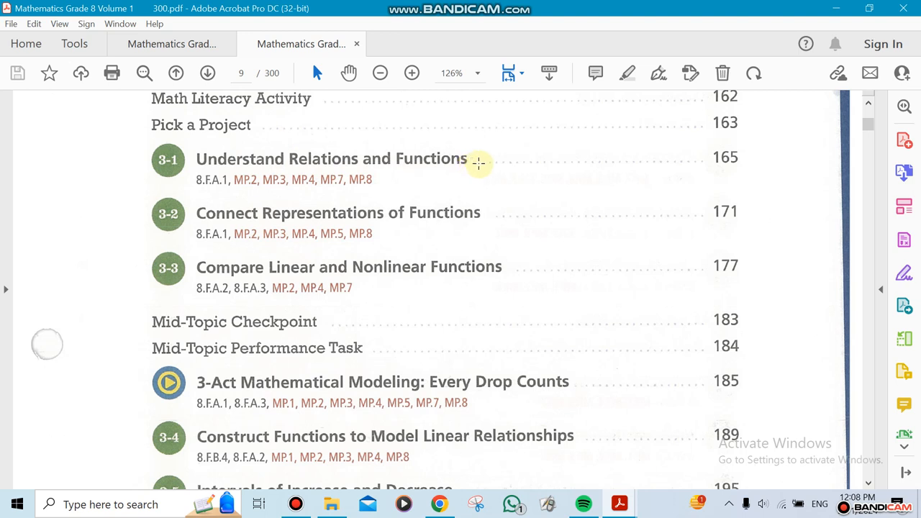
mouse_move(536, 317)
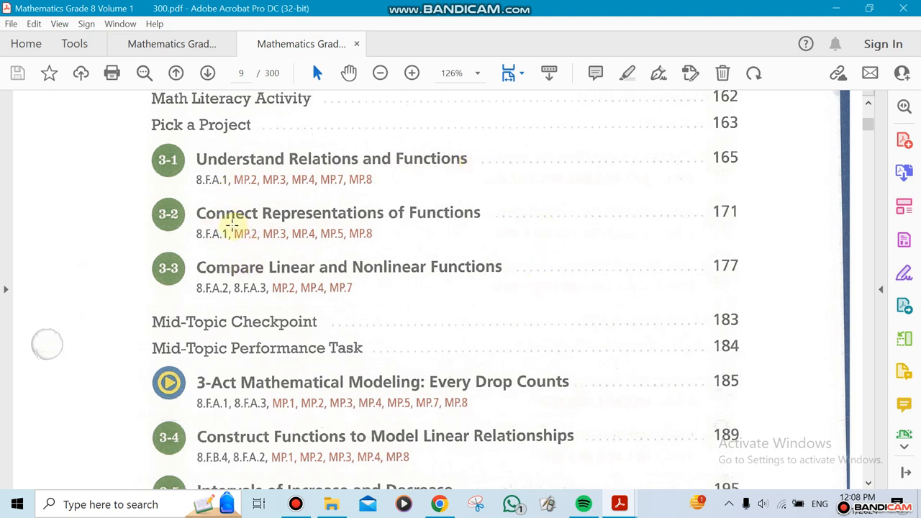
mouse_move(439, 222)
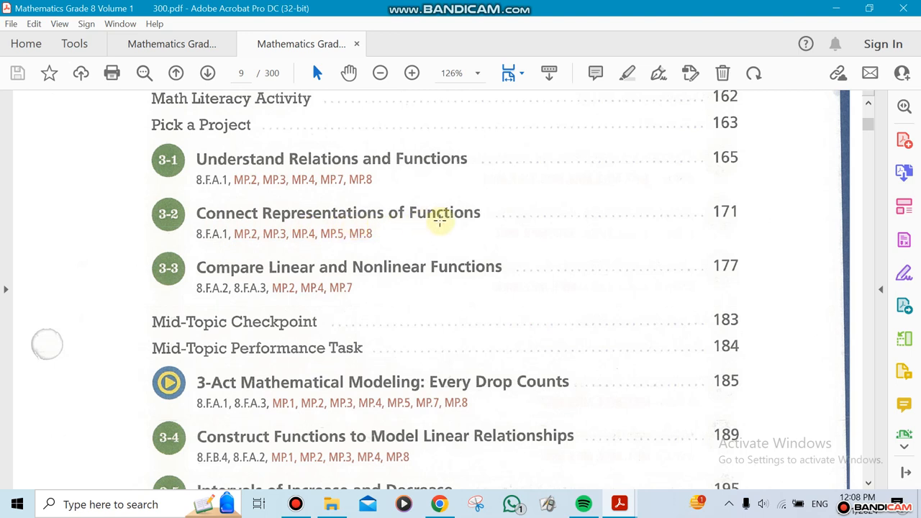
mouse_move(247, 289)
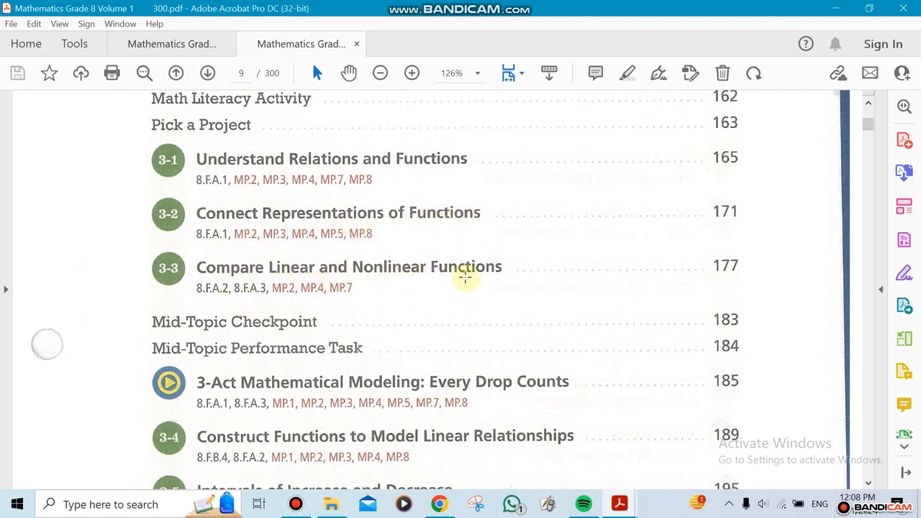
- Scroll past lessons 3-4 to 3-6 and on to page 10, Topic 4 Investigate Bivariate Data
scroll(down, 3)
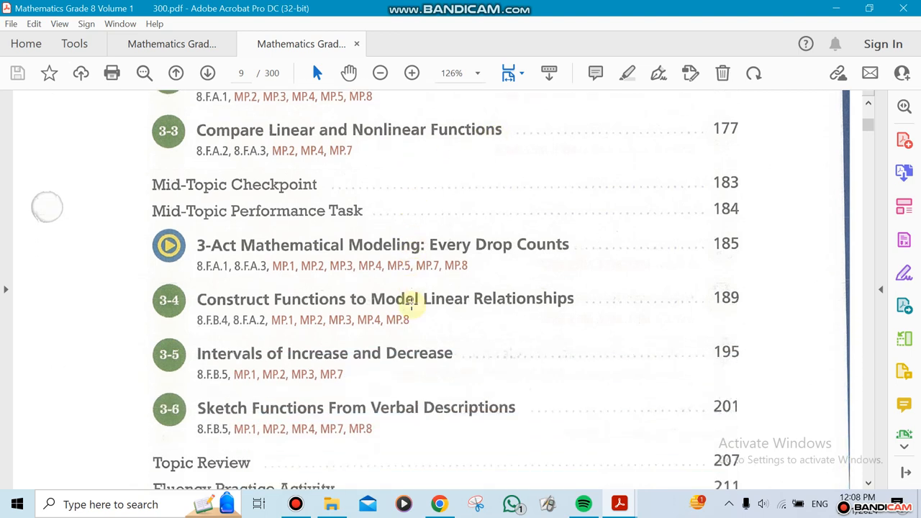
mouse_move(339, 308)
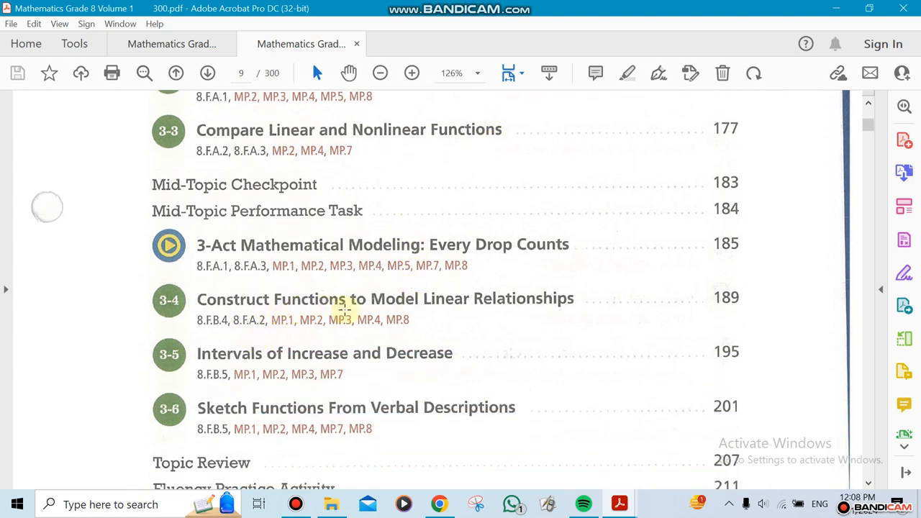
mouse_move(559, 297)
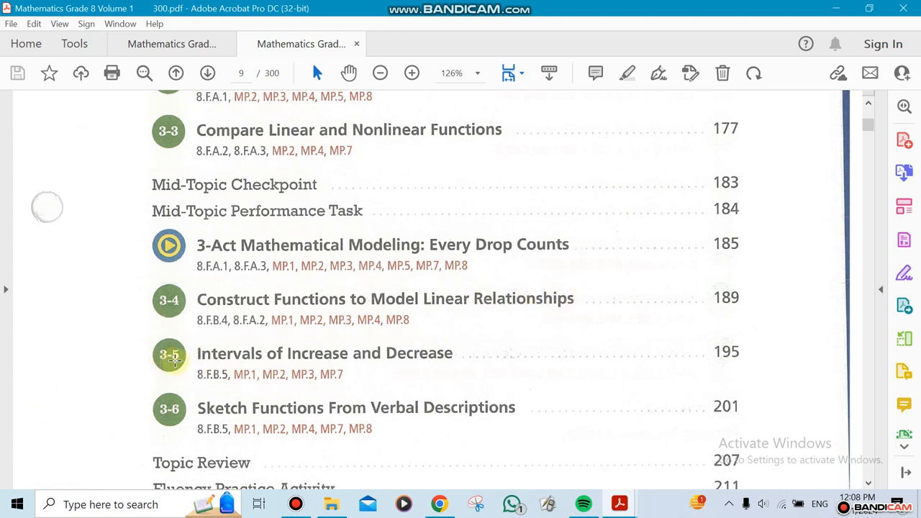
mouse_move(298, 354)
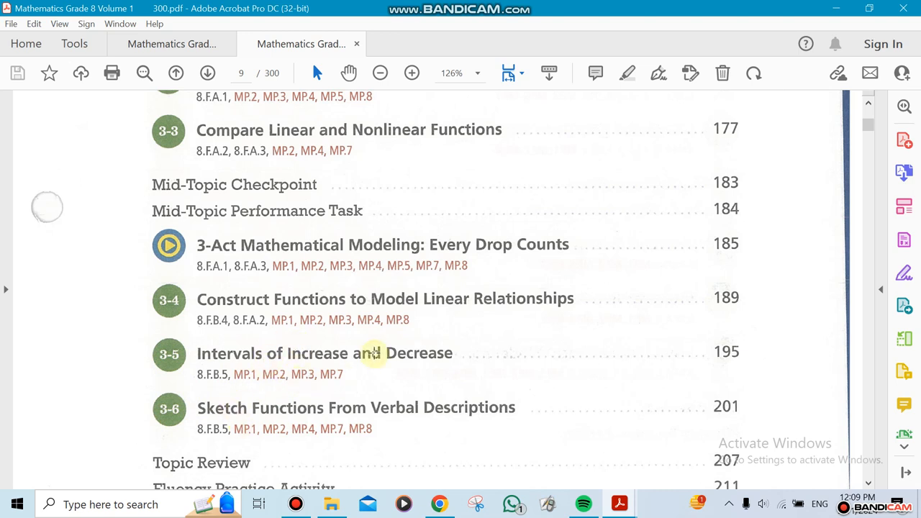
mouse_move(328, 345)
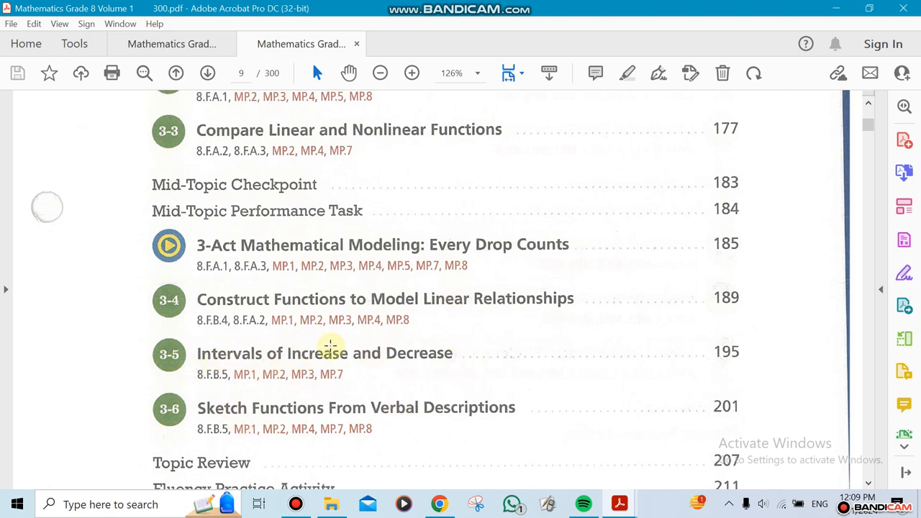
mouse_move(409, 389)
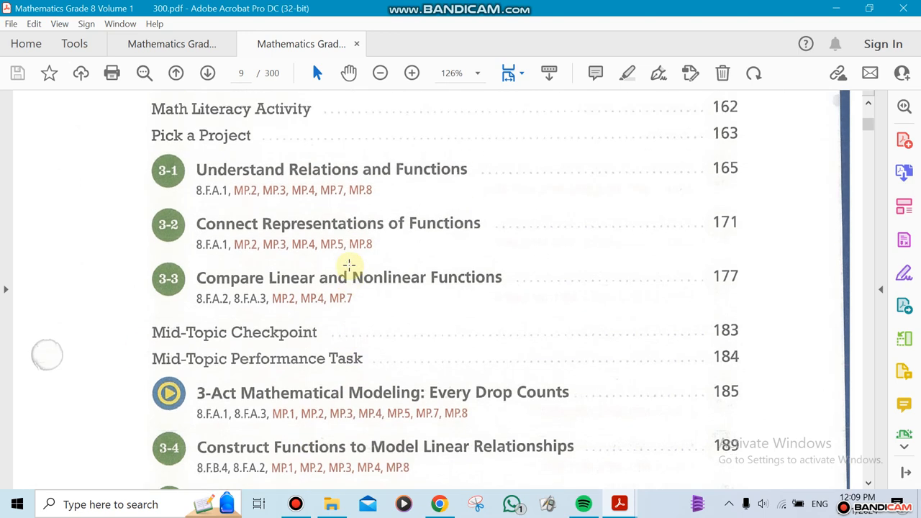
scroll(down, 3)
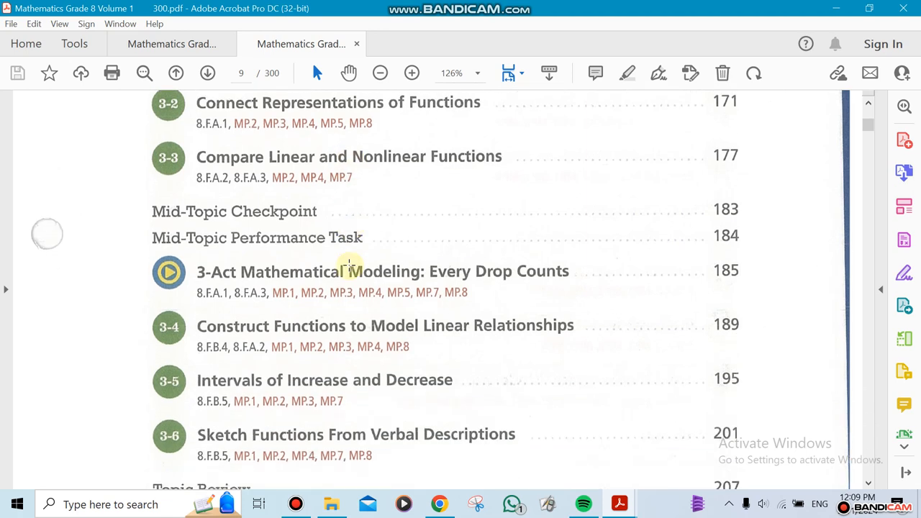
scroll(down, 3)
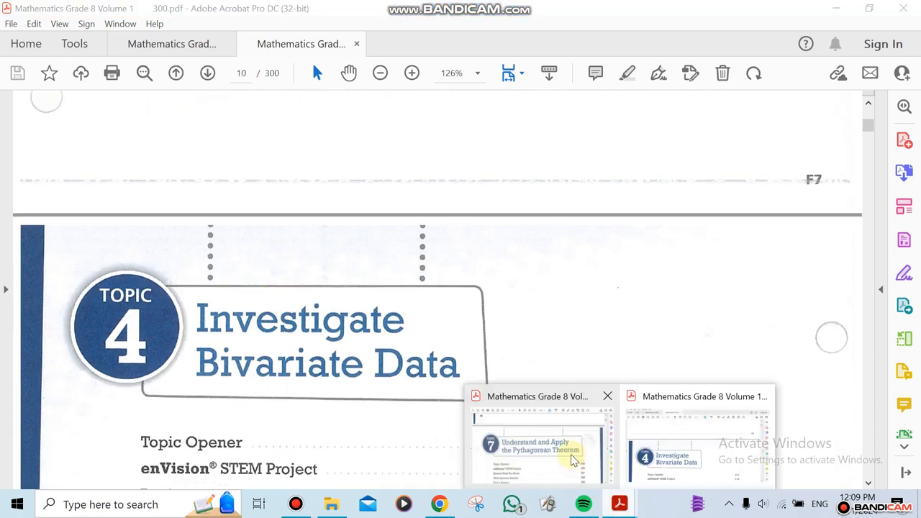
- Switch to the Grade 8 Volume 2 PDF and scroll to Topic 7's contents with lessons 7-1 and 7-2
click(539, 446)
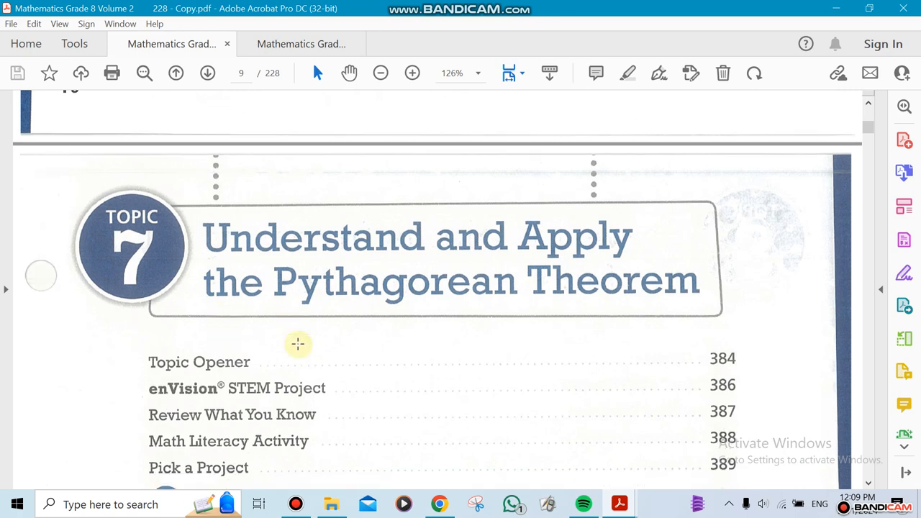
scroll(down, 3)
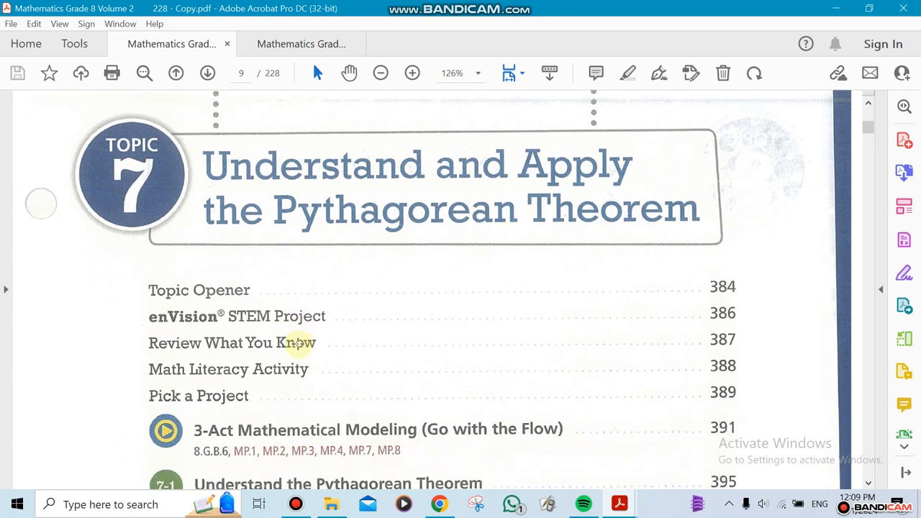
scroll(down, 3)
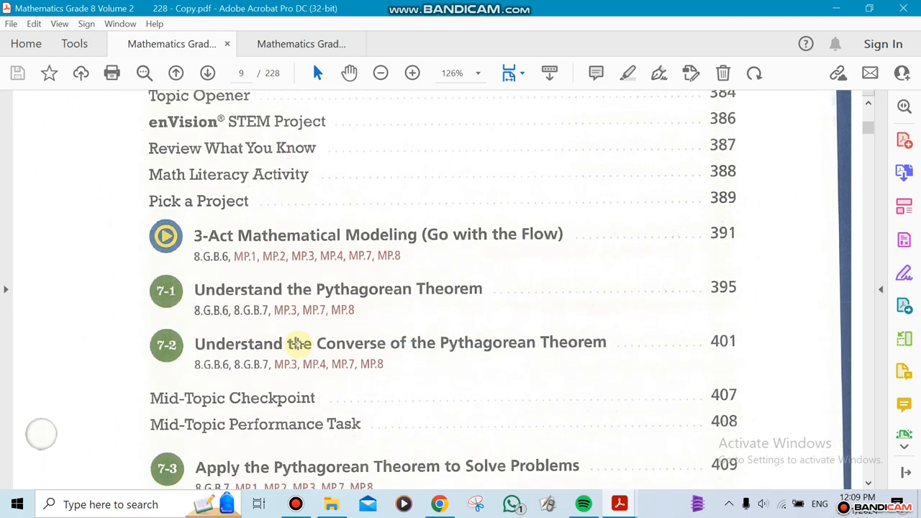
scroll(down, 3)
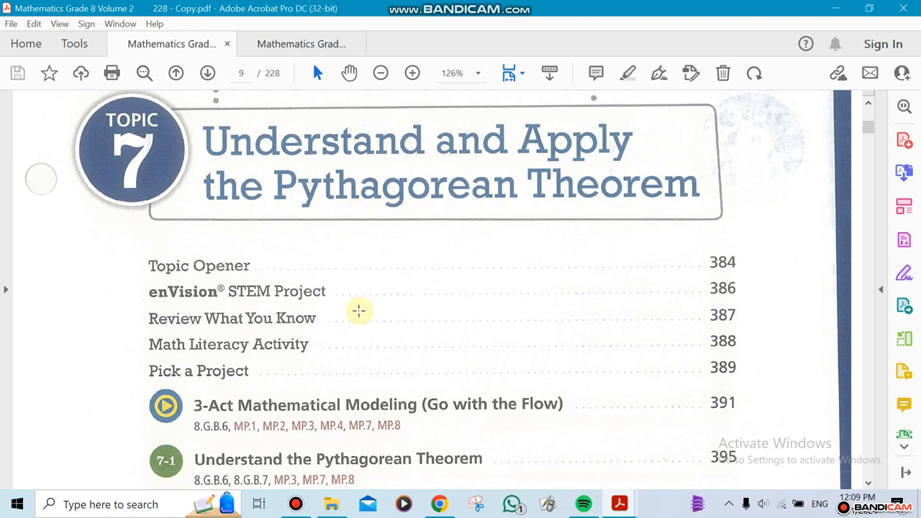
scroll(down, 3)
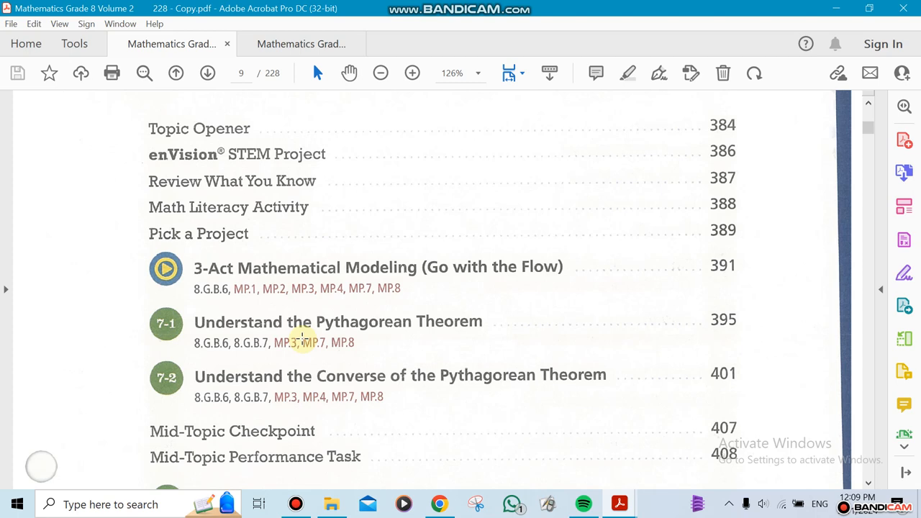
- Scroll through lessons 7-3 and 7-4 to the Topic 7 Review and Fluency Practice Activity
scroll(down, 3)
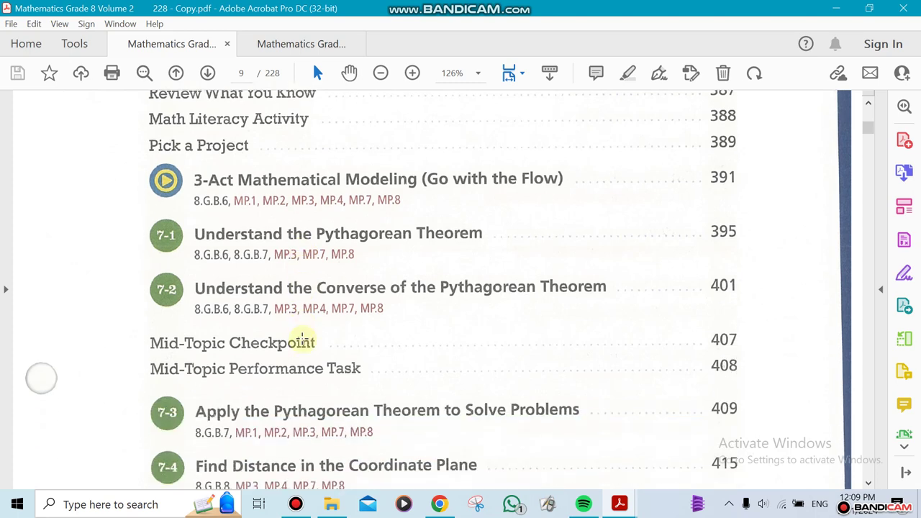
scroll(down, 3)
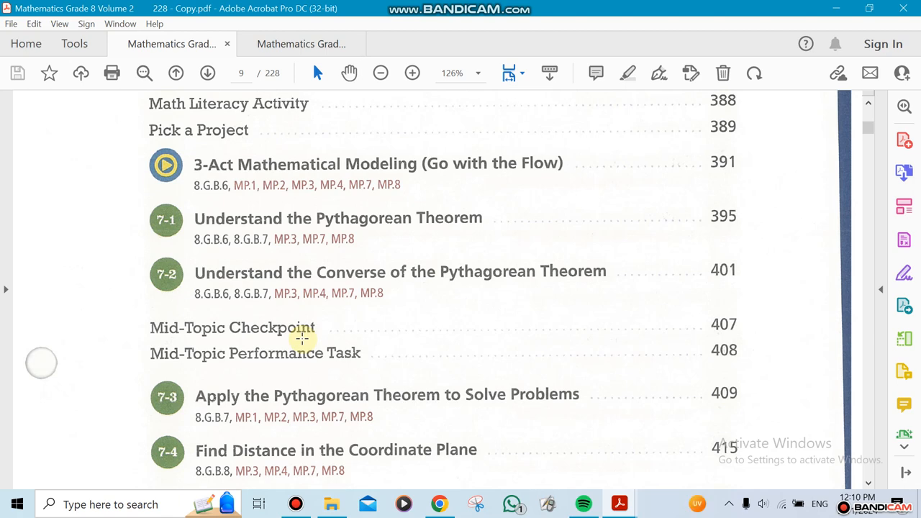
scroll(down, 3)
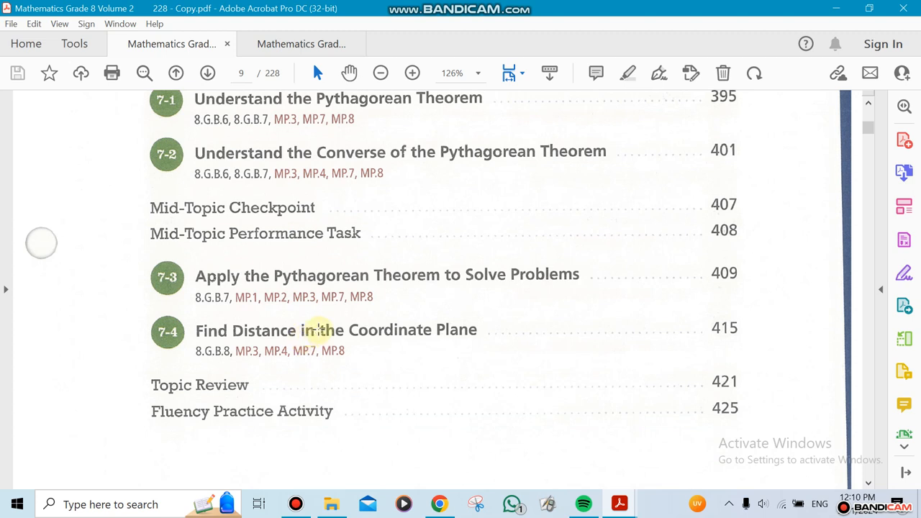
mouse_move(457, 406)
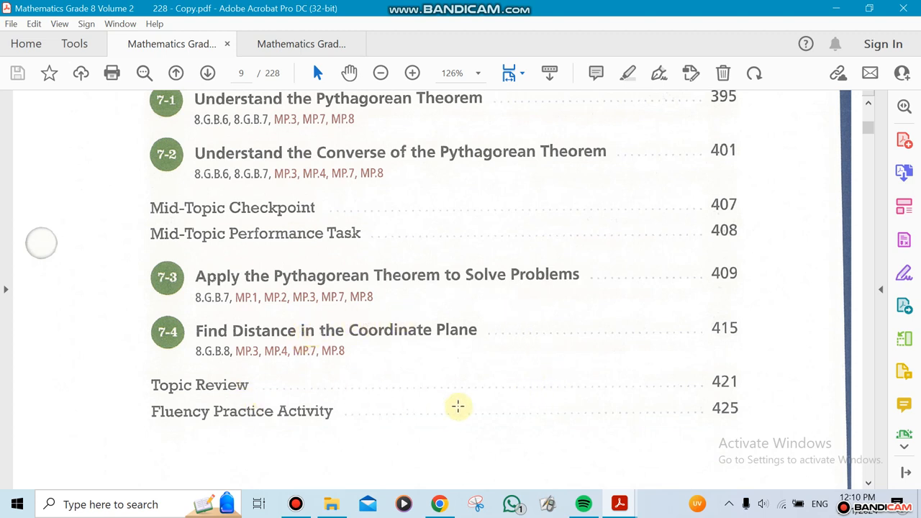
mouse_move(458, 367)
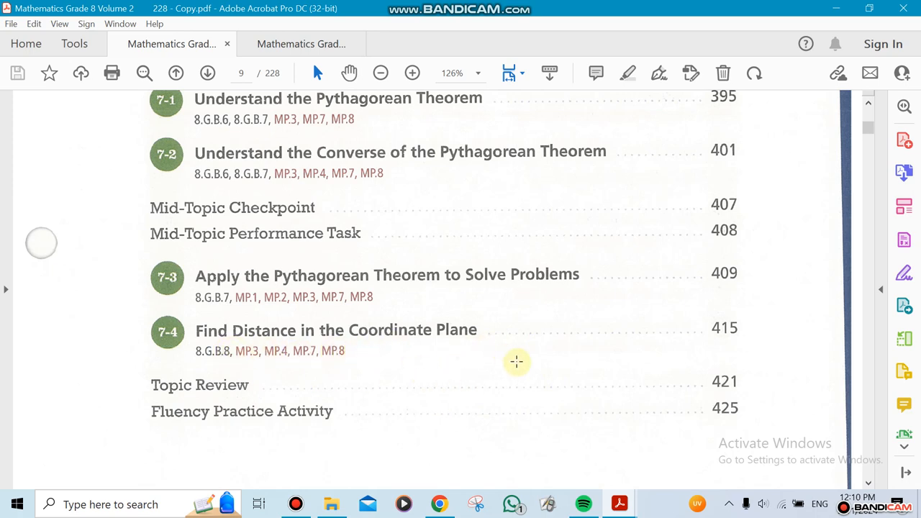
scroll(down, 3)
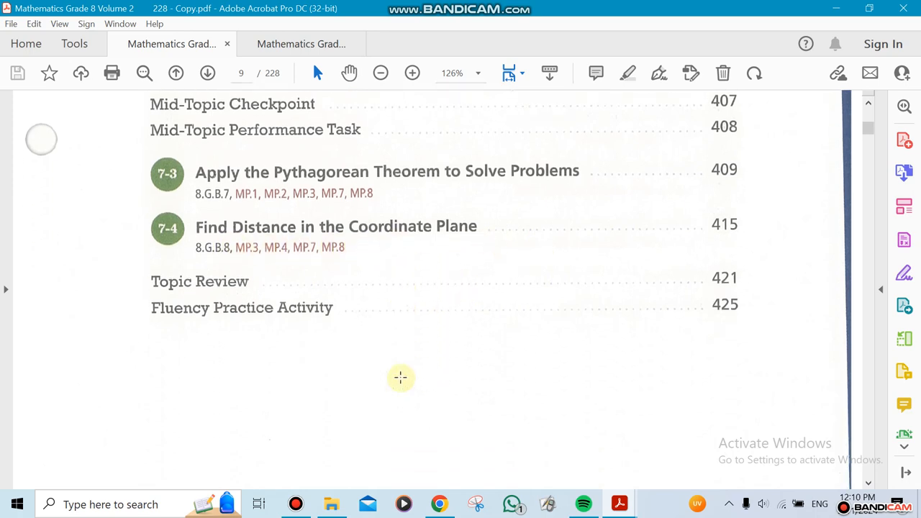
- Scroll down to Topic 8, Surface Area and Volume, listing lessons 8-1 through 8-4
scroll(down, 3)
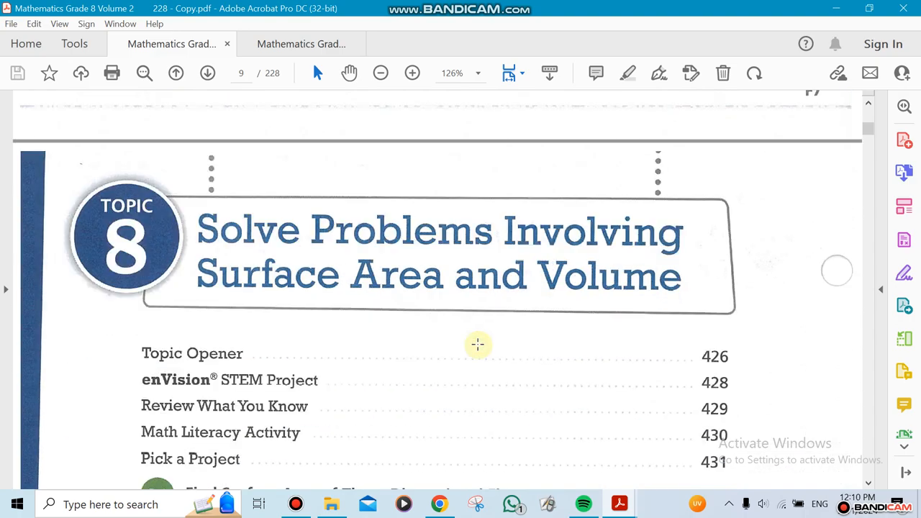
scroll(down, 3)
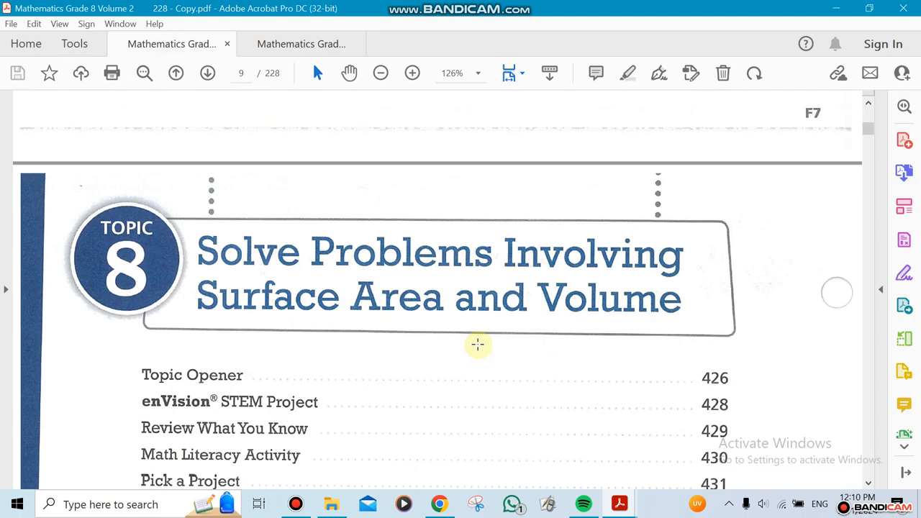
scroll(down, 3)
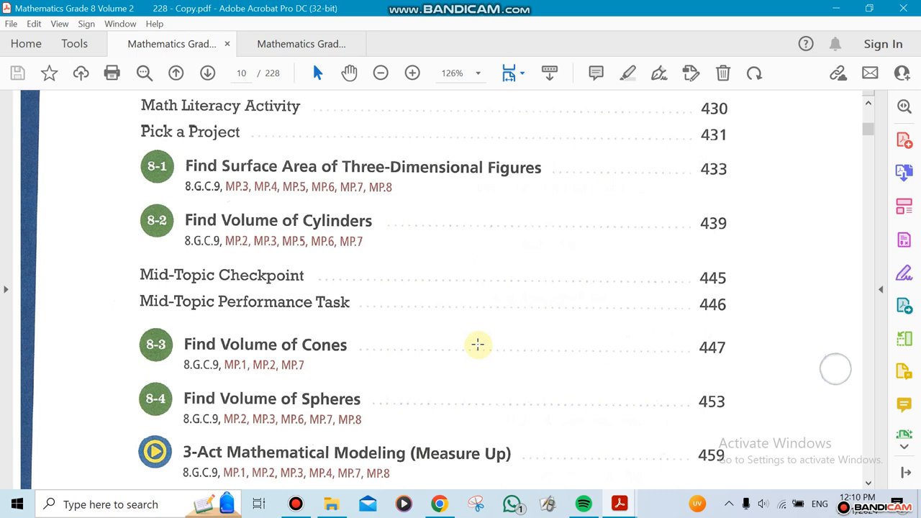
mouse_move(165, 189)
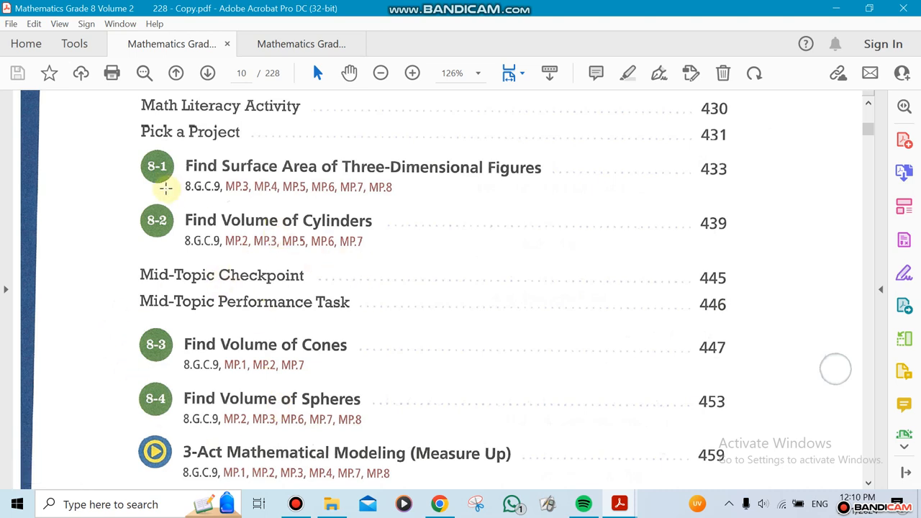
mouse_move(394, 191)
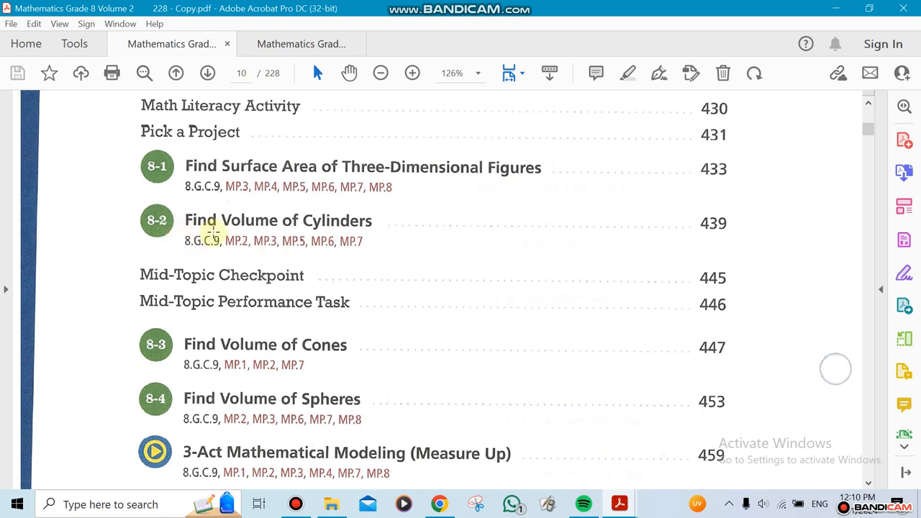
mouse_move(112, 368)
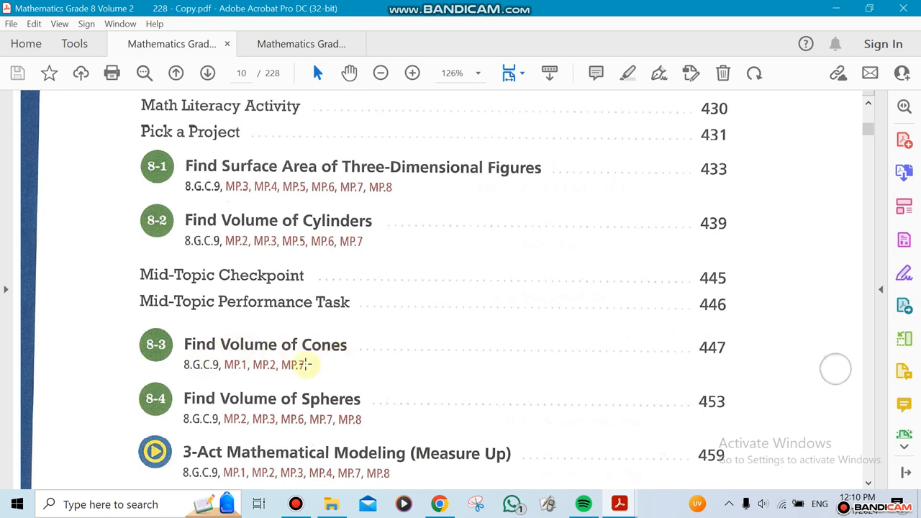
mouse_move(357, 410)
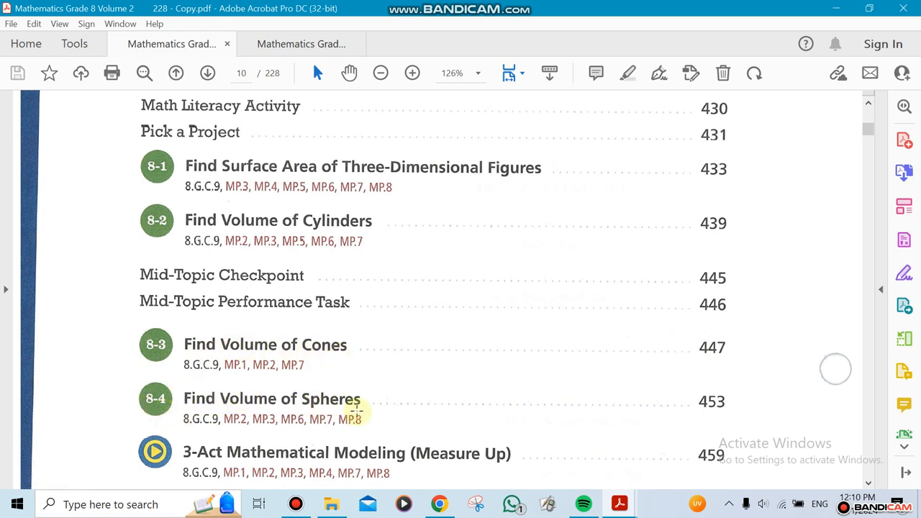
mouse_move(368, 169)
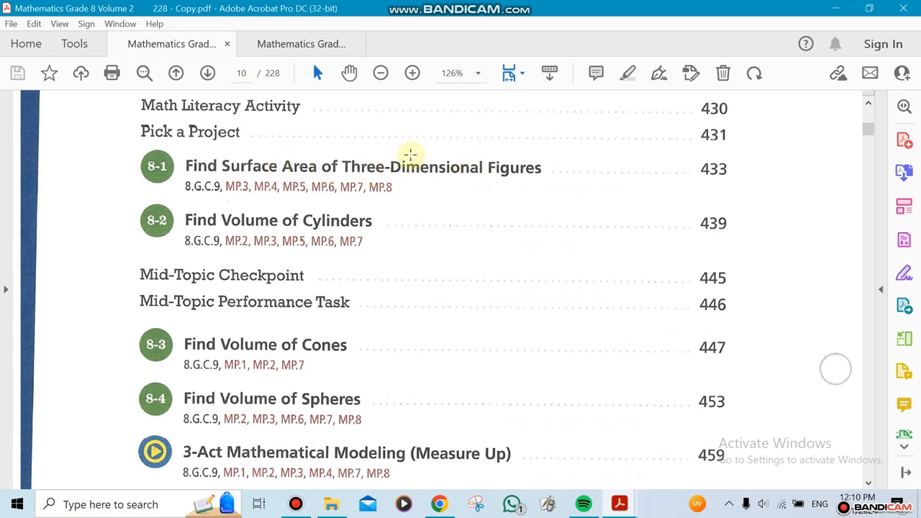
mouse_move(380, 187)
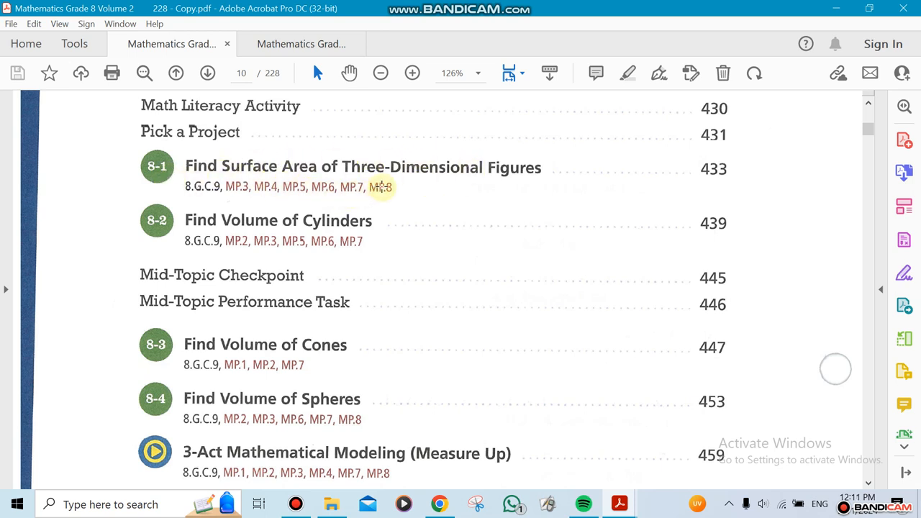
mouse_move(352, 194)
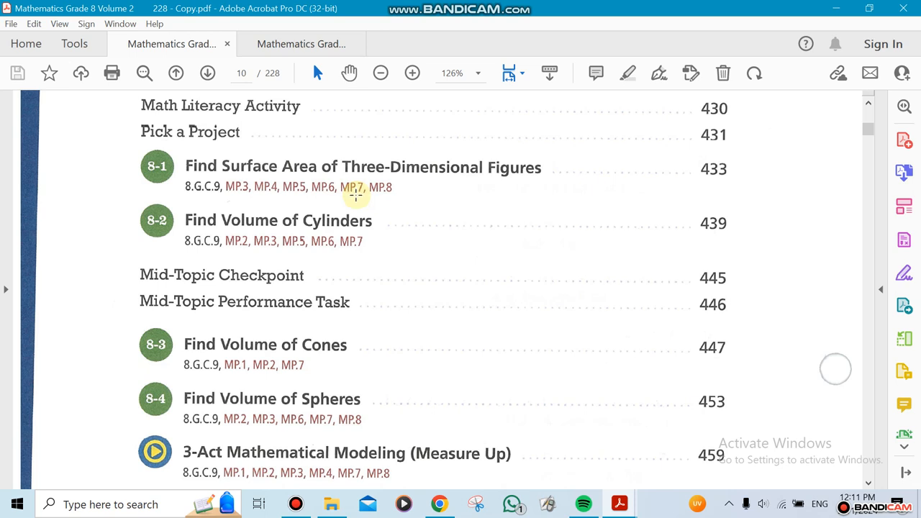
mouse_move(437, 270)
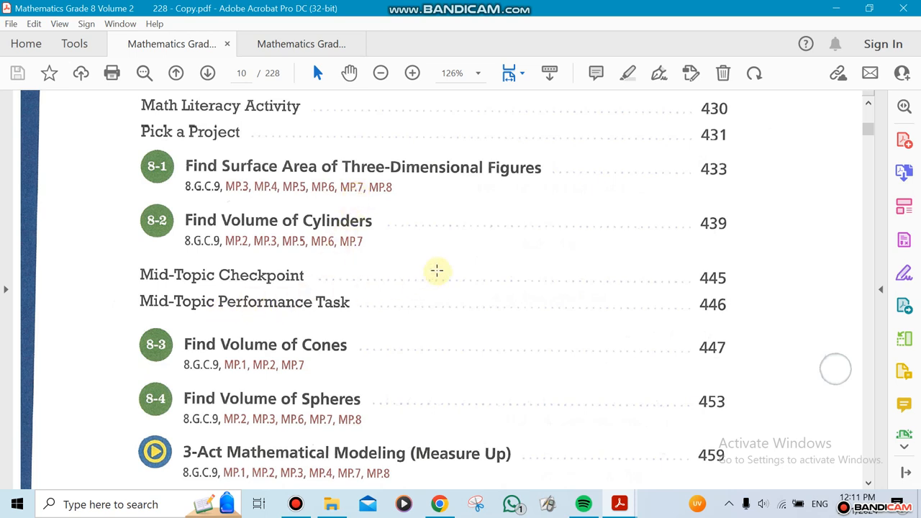
- Scroll to the bottom of page F8, past Topic 8's Review and Fluency Practice Activity
scroll(down, 3)
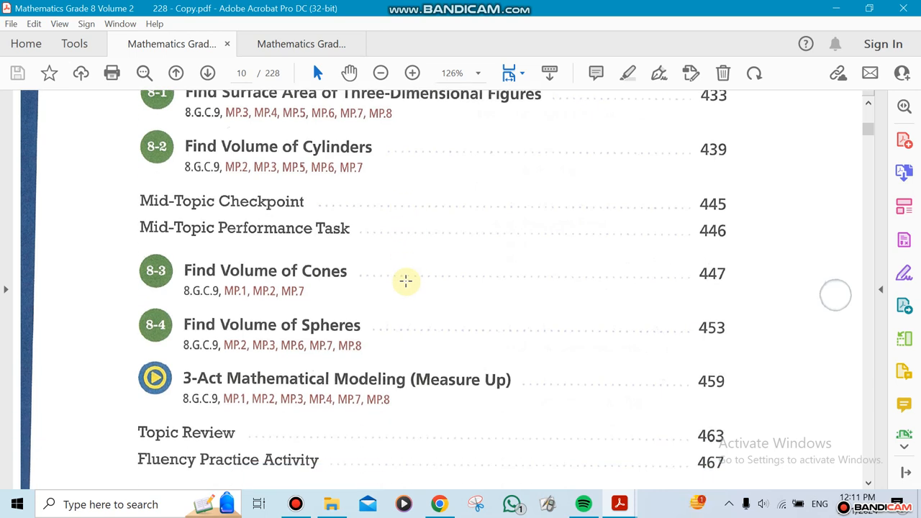
mouse_move(374, 309)
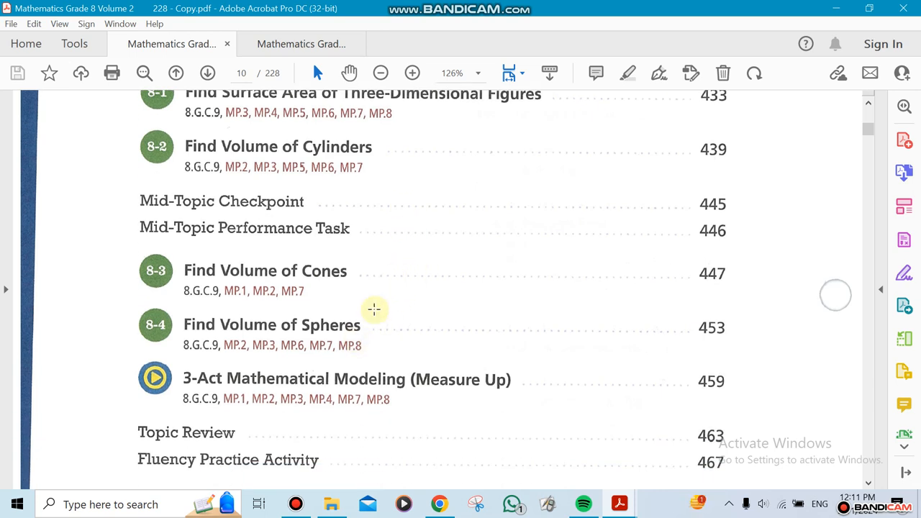
scroll(down, 3)
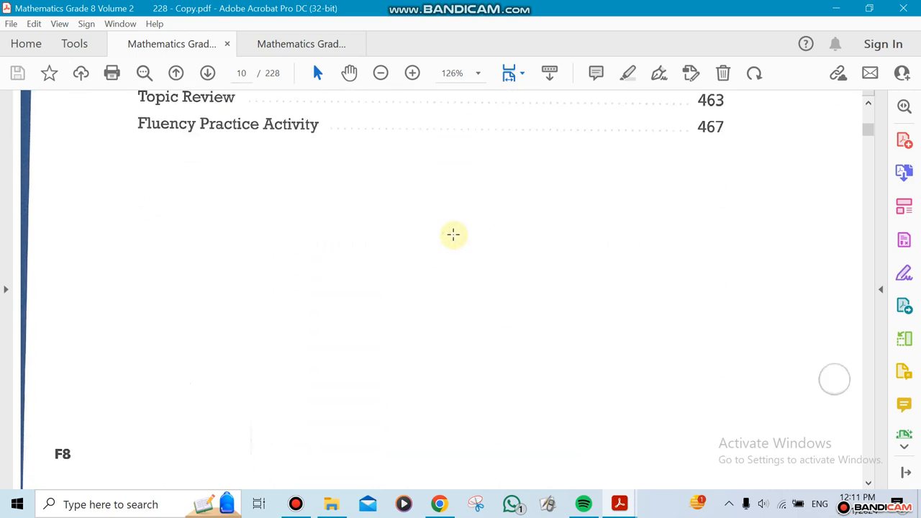
scroll(down, 3)
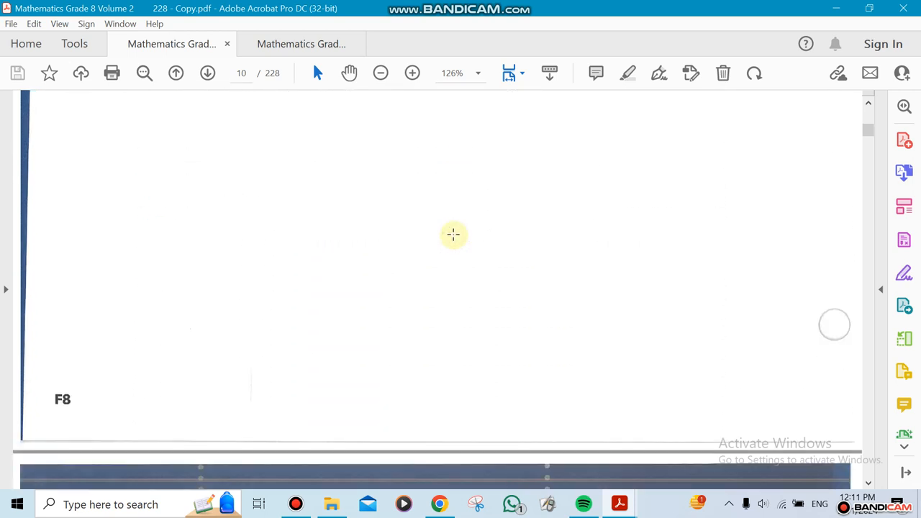